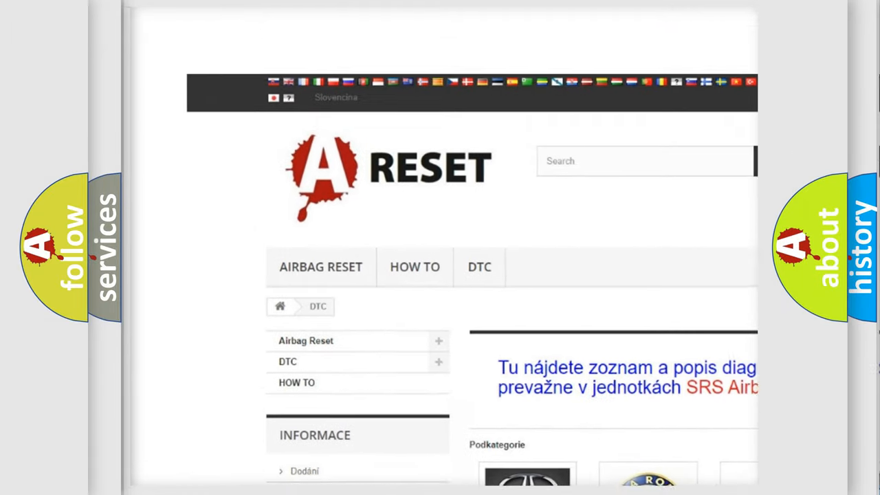
scroll(down, 3)
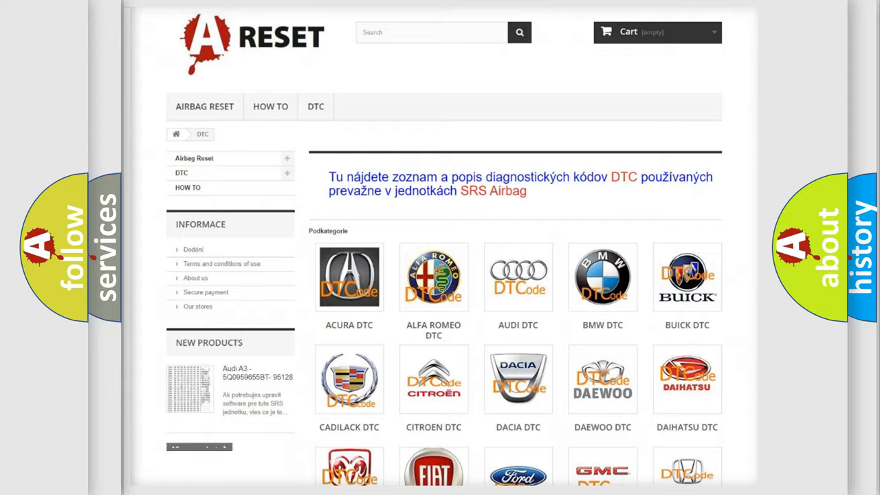
scroll(down, 3)
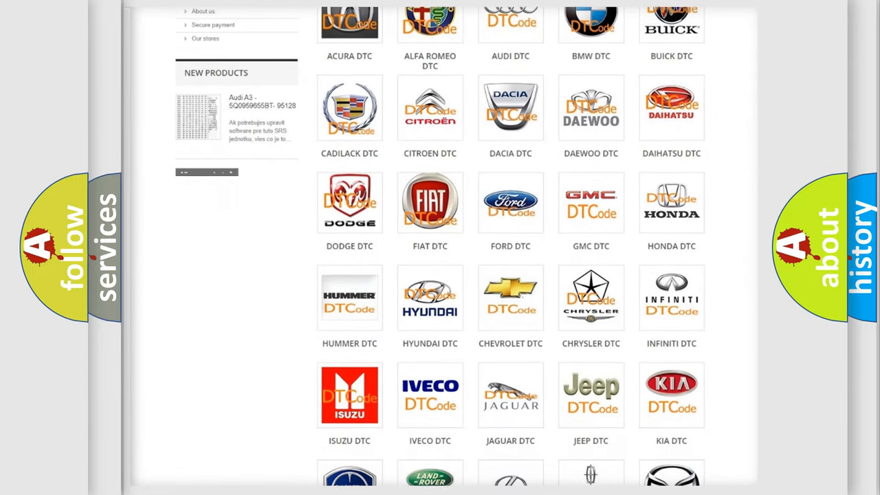